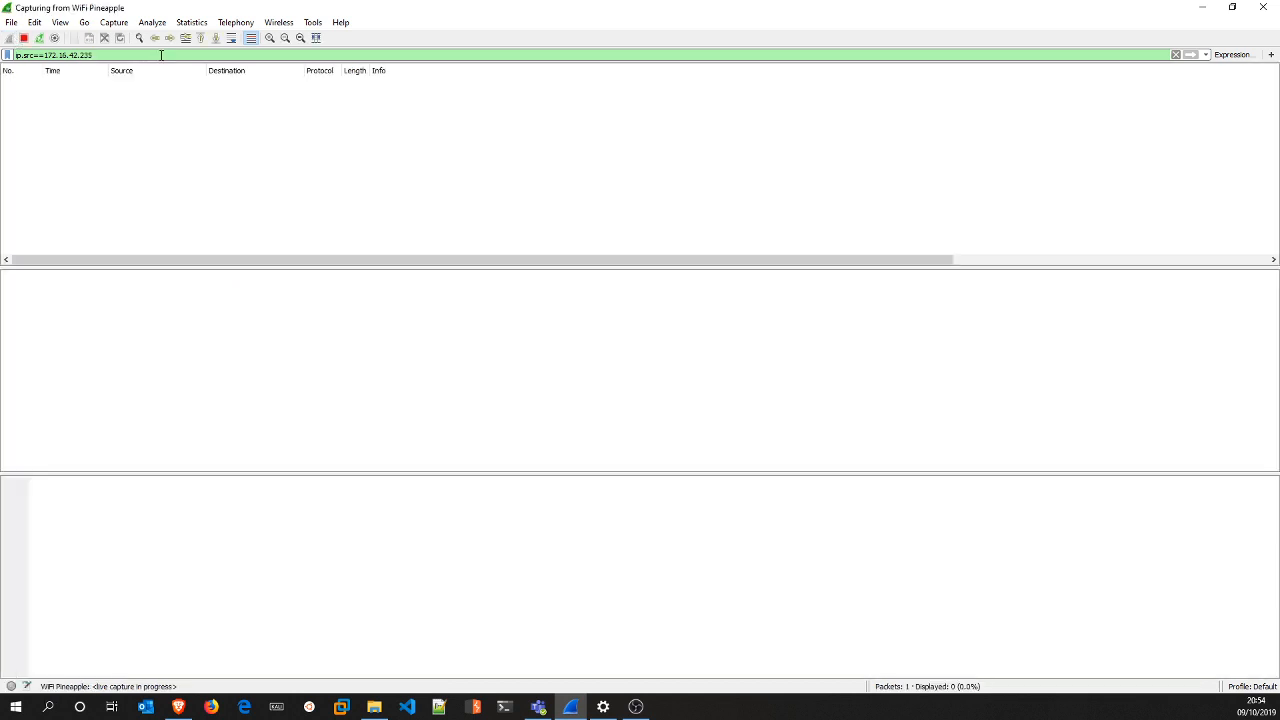
- Apply the display filter ip.src==172.16.42.235 to show only that host's packets
click(82, 82)
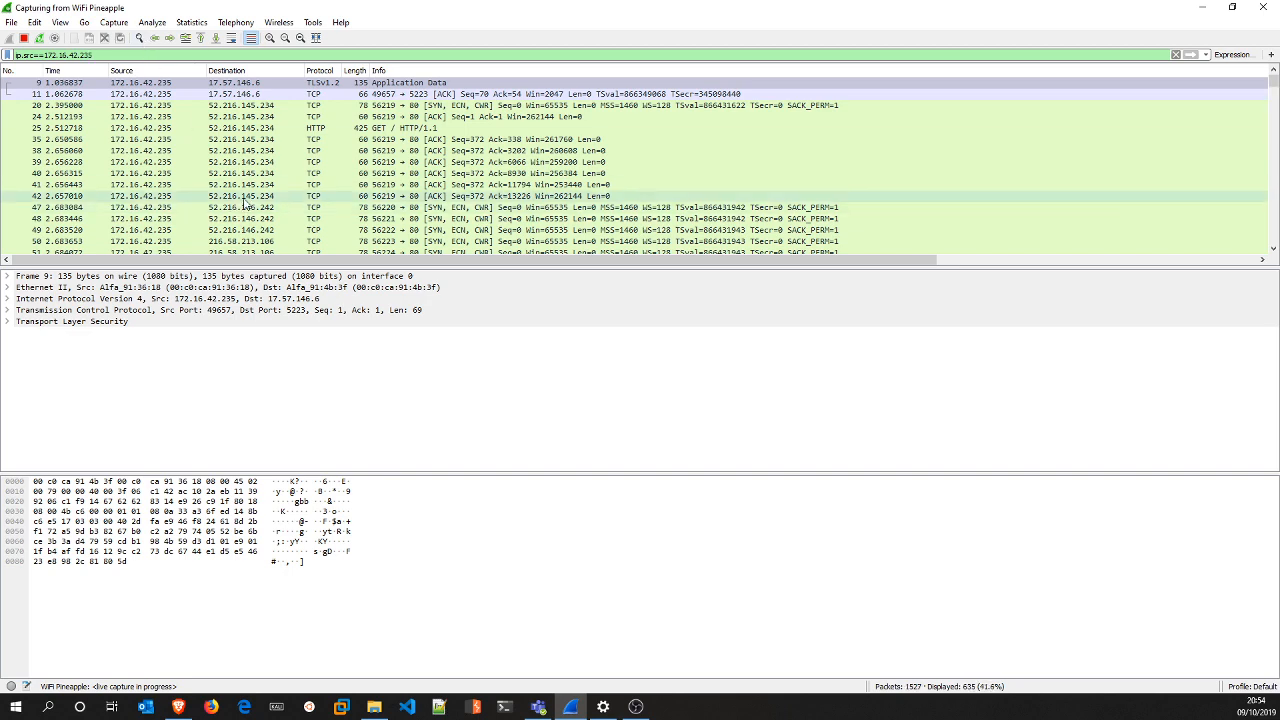
- Follow the HTTP GET packet's TCP stream to scripting.com, review it, then close it
right_click(265, 128)
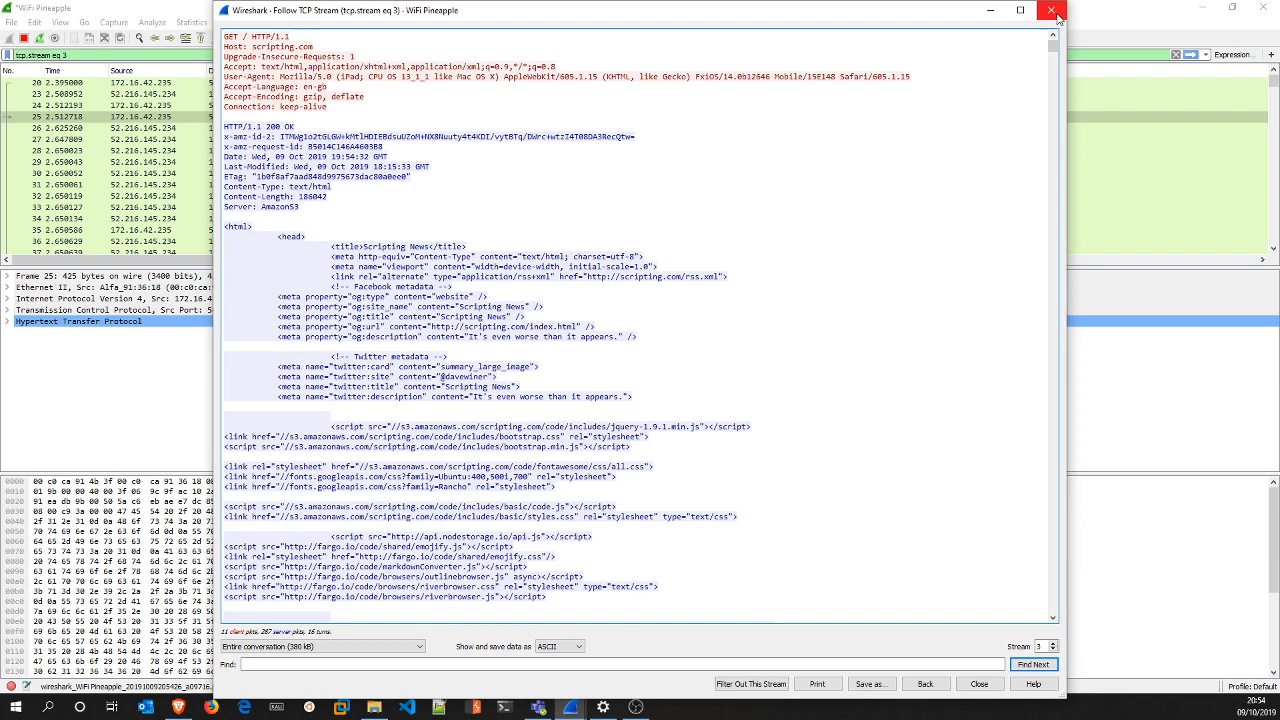
click(1051, 10)
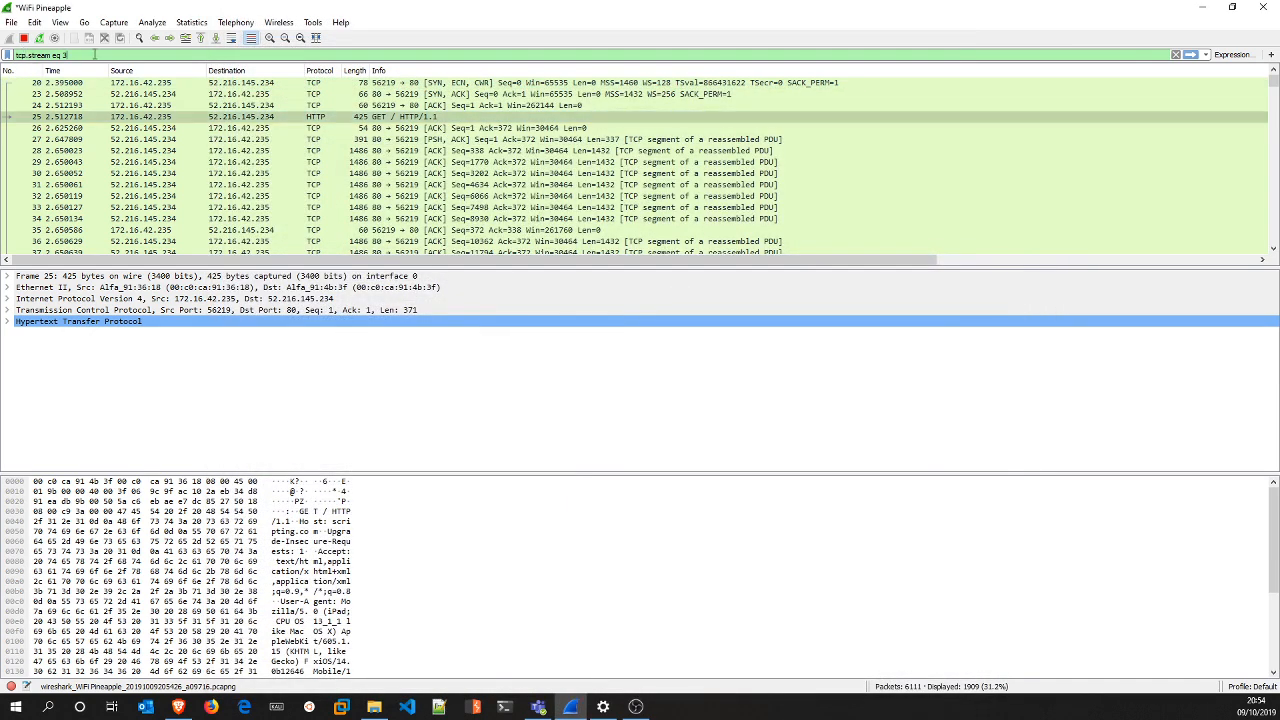
- Change the display filter to ip.src==172.16.42.235 && tls
text(ip.src==172.16.42.235 && tls)
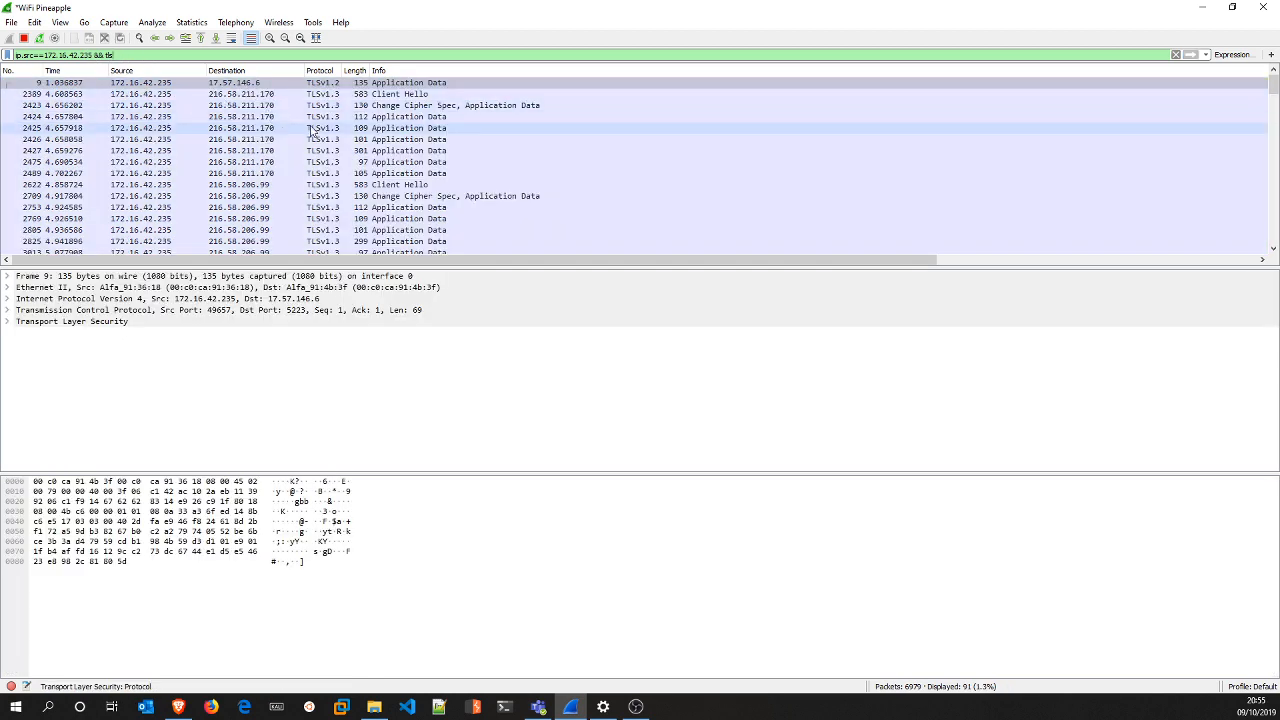
- Select Client Hello packet 2389 and expand its TLS handshake fields, scrolling to cipher suites
click(400, 105)
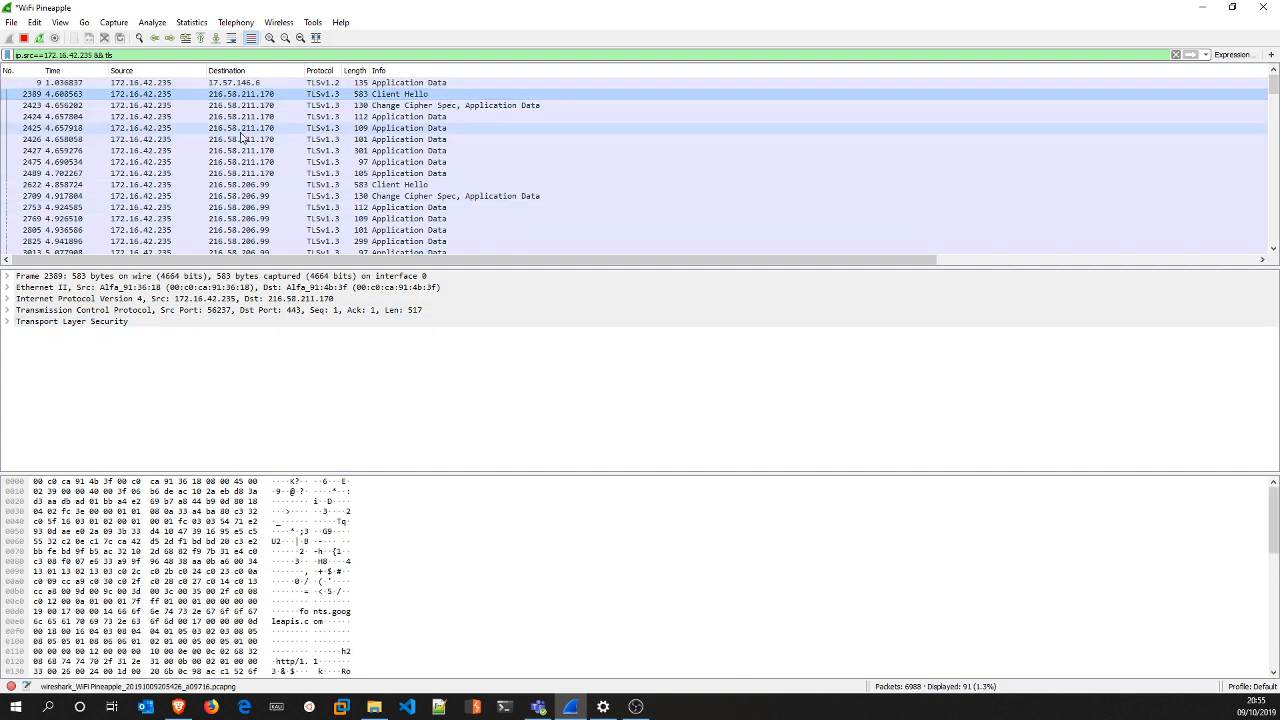
click(7, 321)
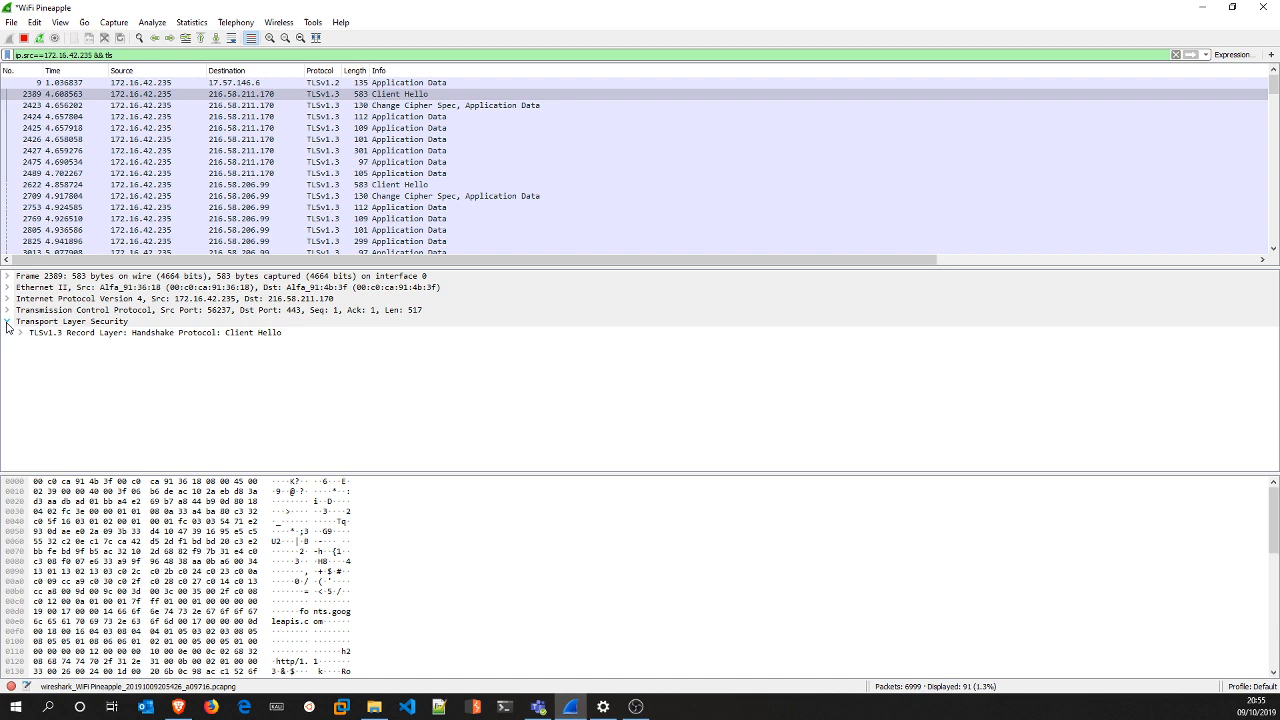
click(8, 321)
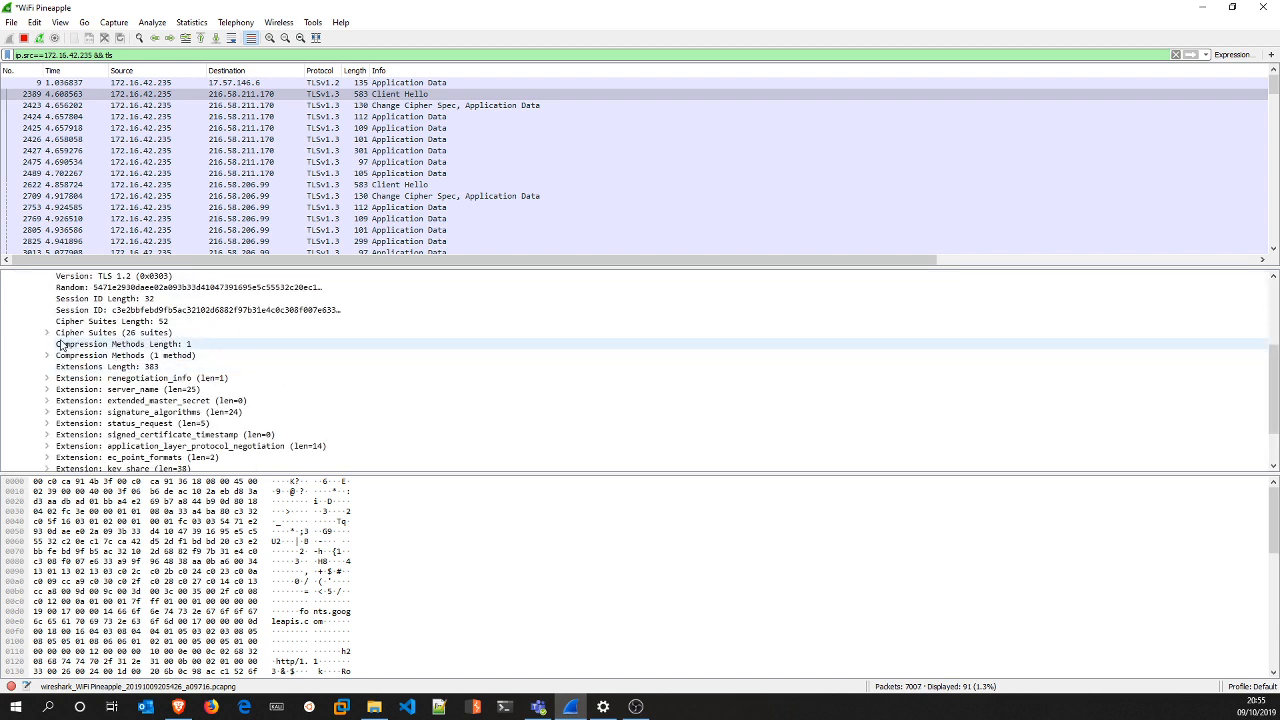
click(110, 332)
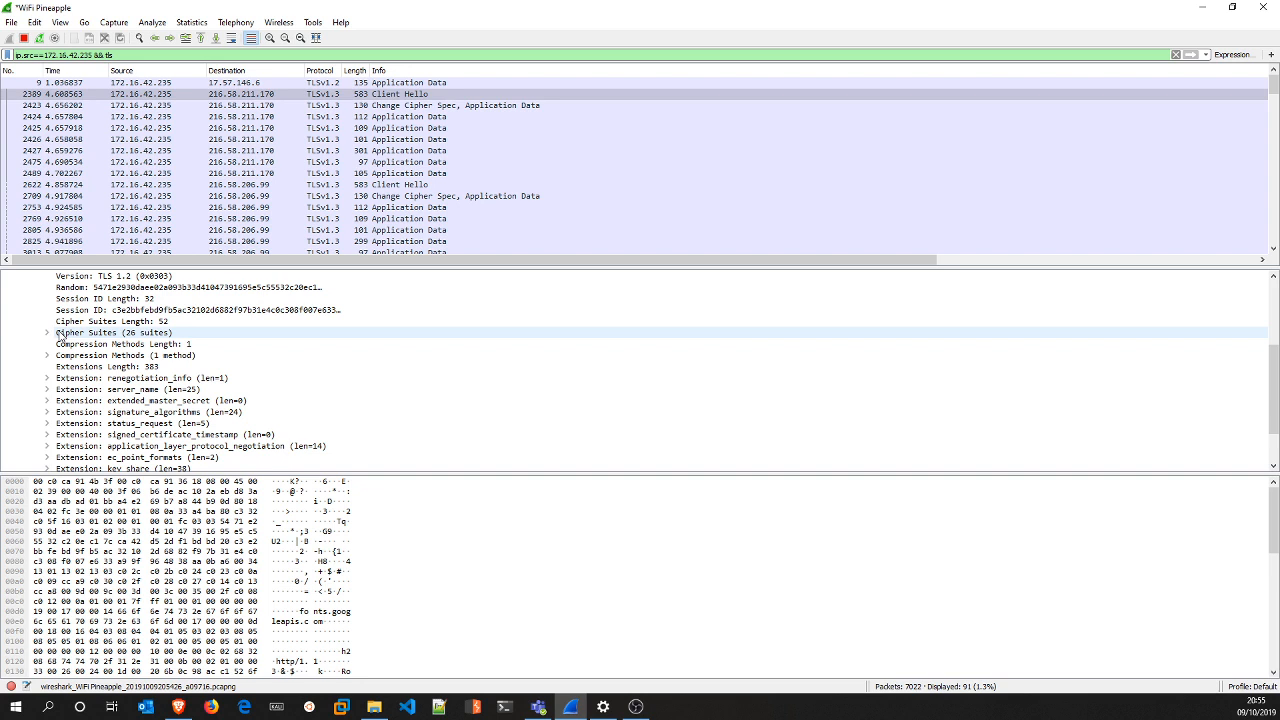
scroll(down, 3)
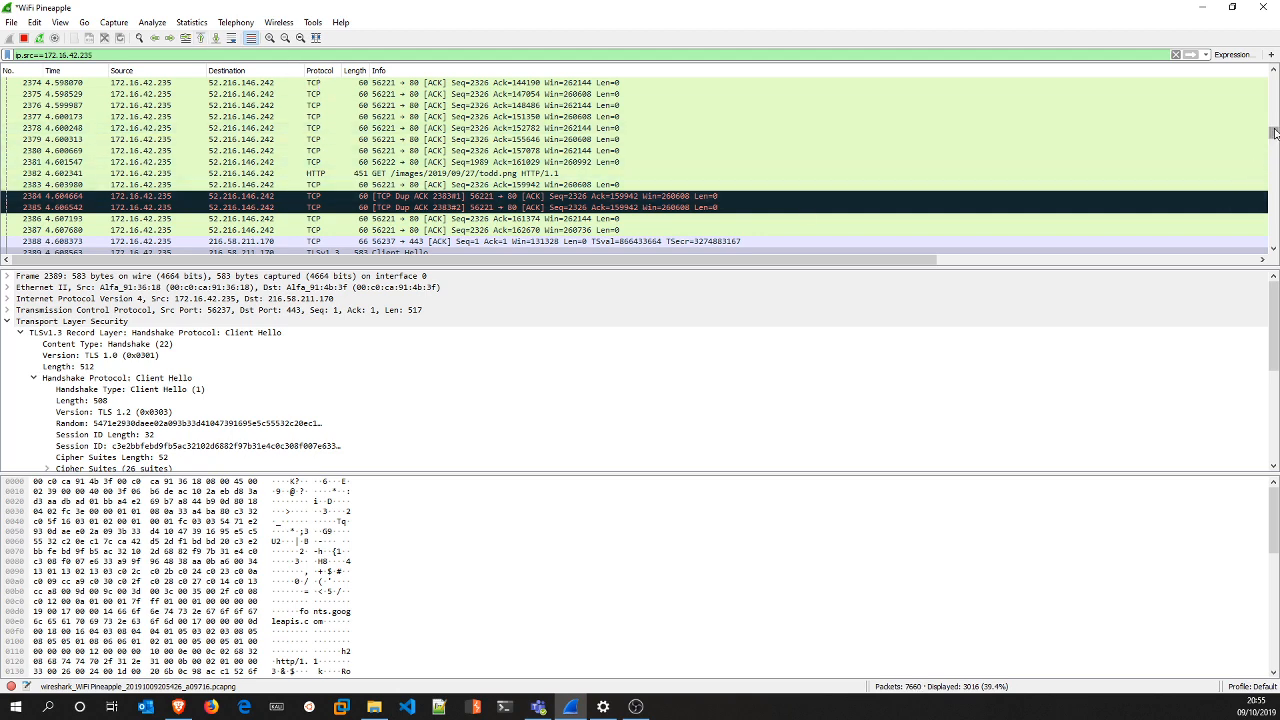
- Scroll the packet list down to the ESP packets sent to 185.44.76.121
scroll(down, 3)
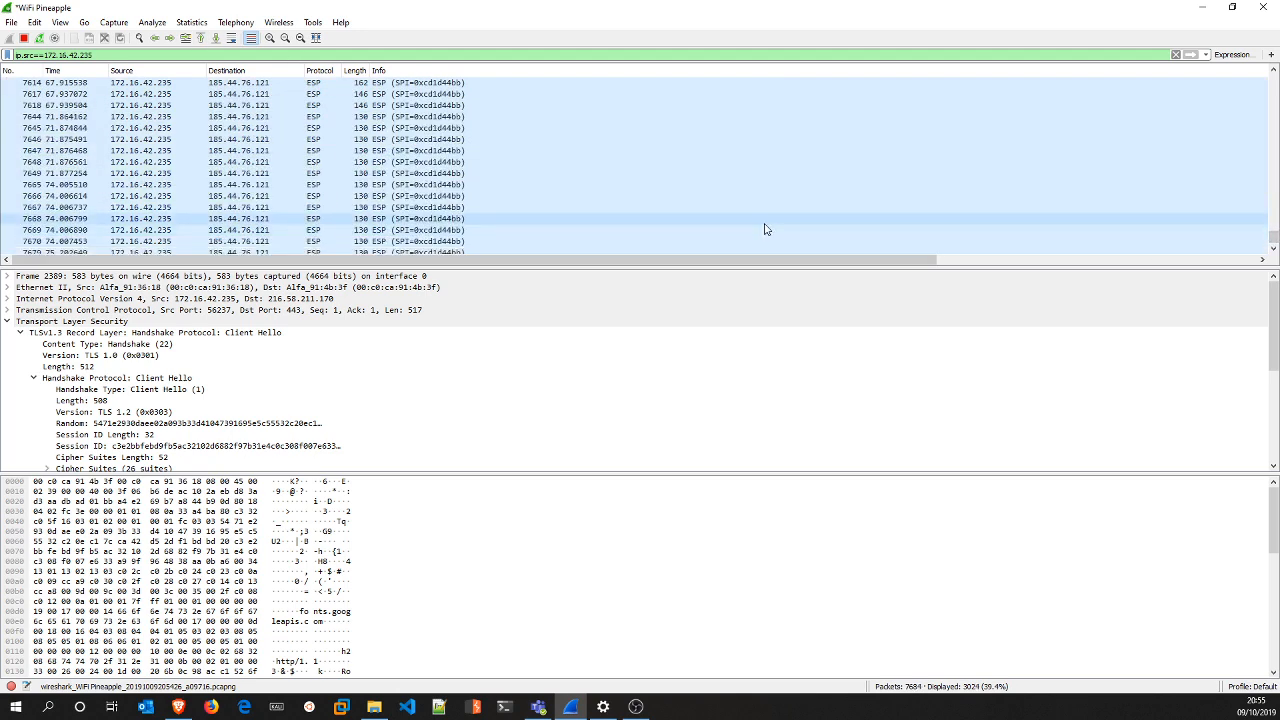